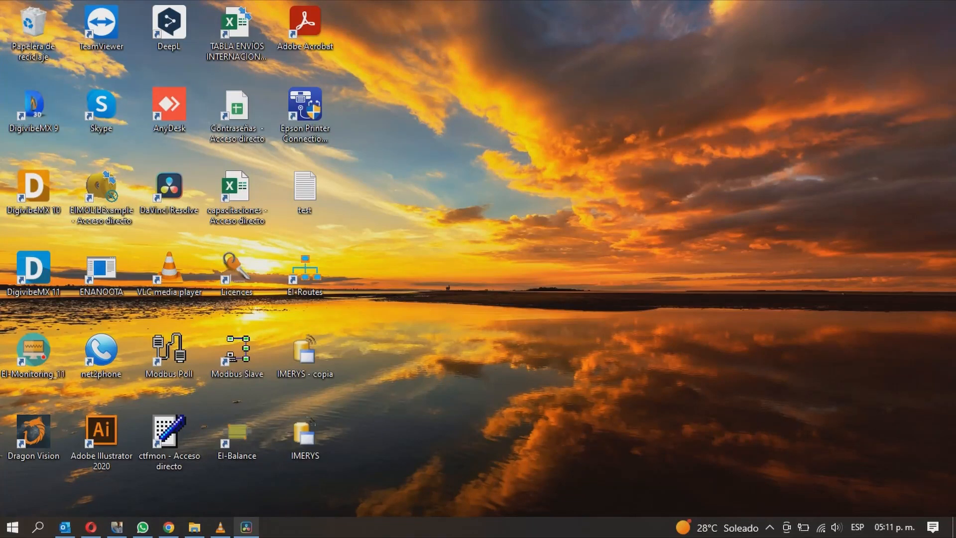
Join the EIPHANTOMGW Wi-Fi network from the Windows taskbar using the gateway's security key.
left_click(820, 527)
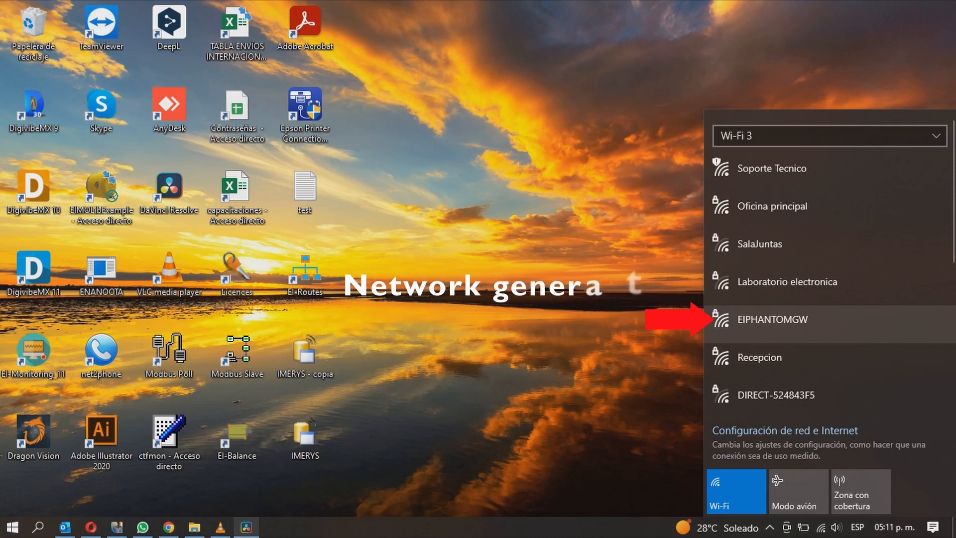
left_click(775, 319)
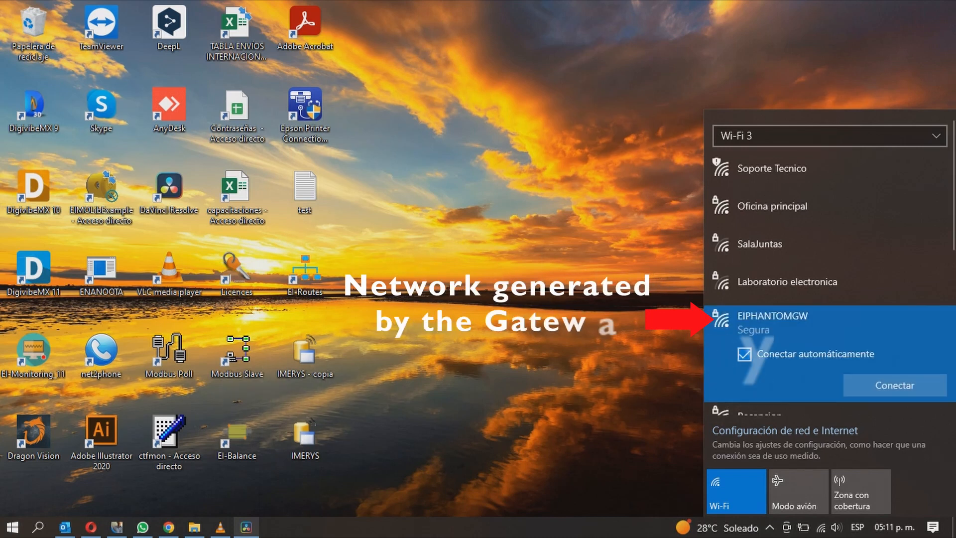
left_click(892, 384)
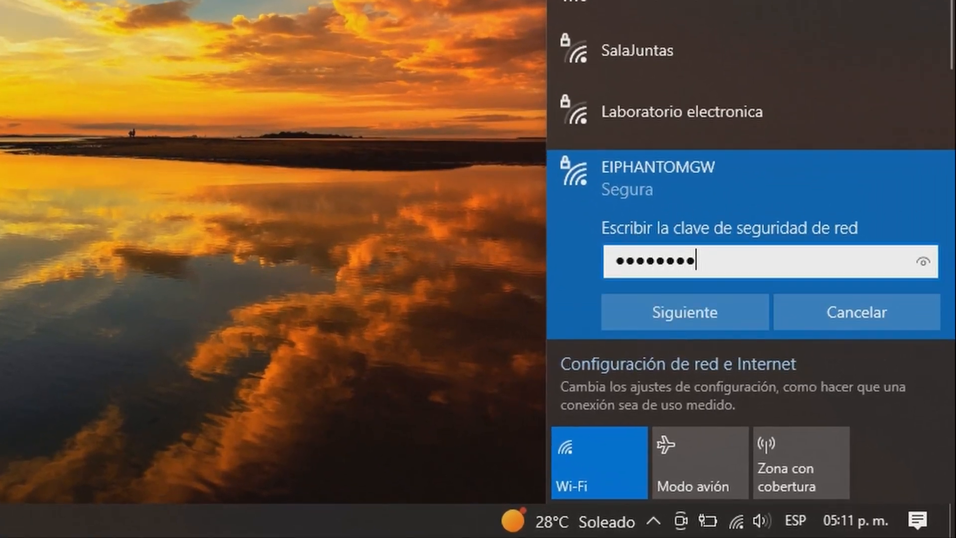
left_click(925, 262)
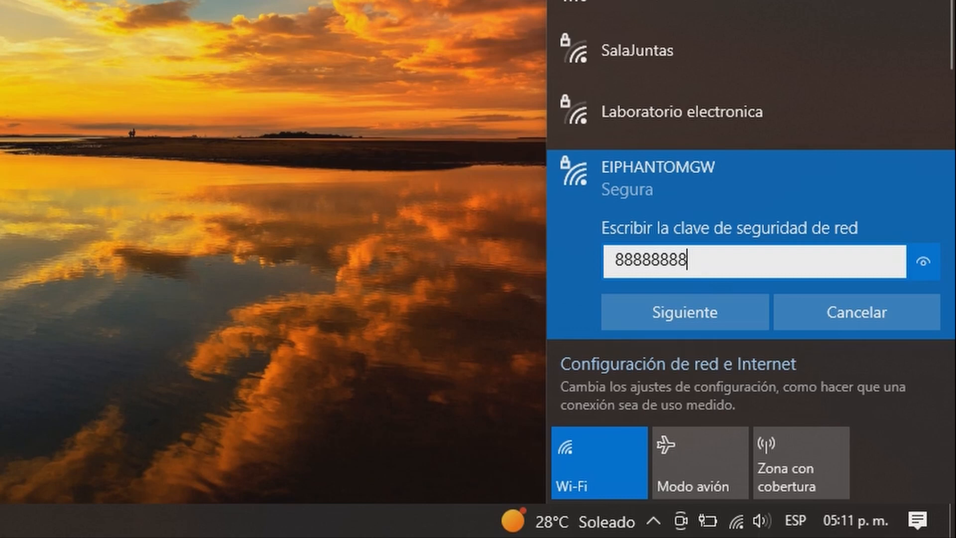
left_click(685, 311)
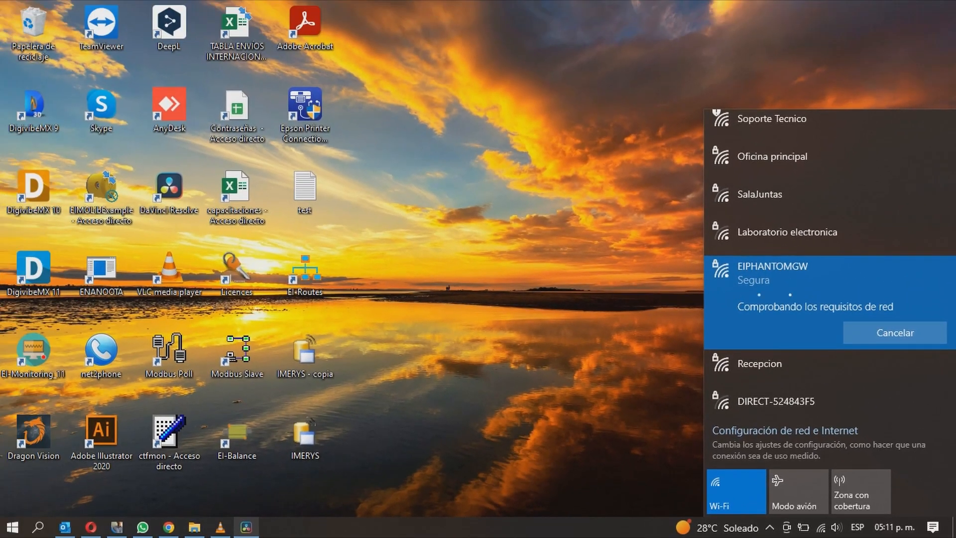
left_click(773, 273)
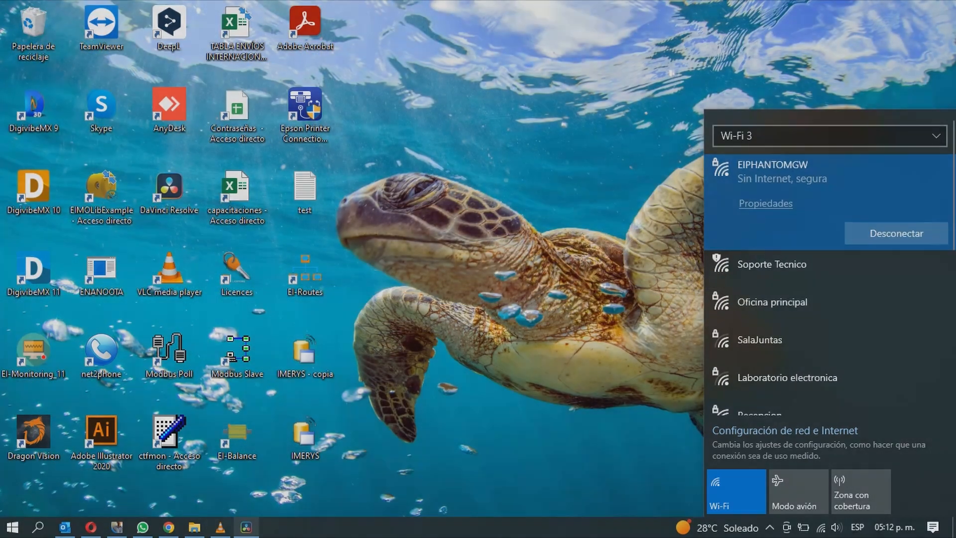
Load the gateway admin console at 192.168.4.1 in Edge, showing its live state page.
left_click(116, 527)
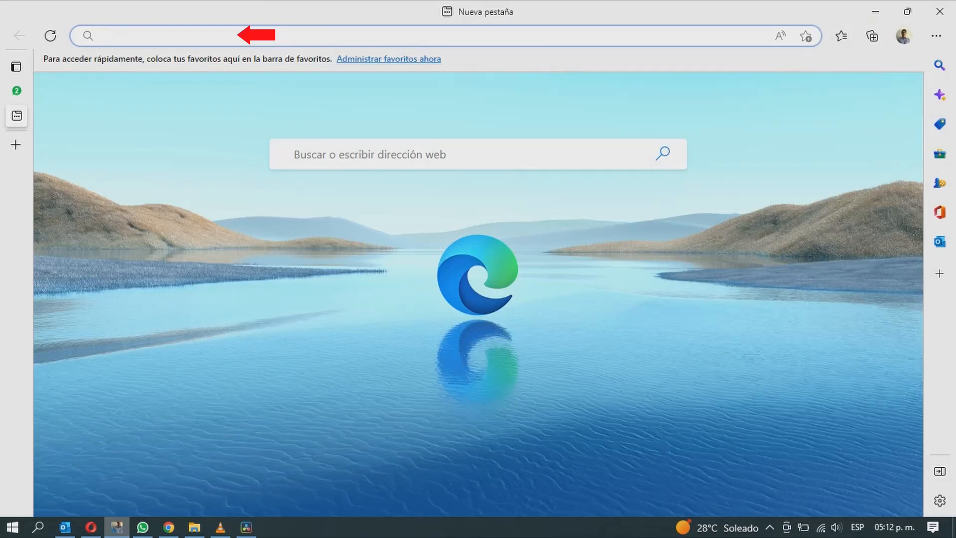
type("192.168.1.254")
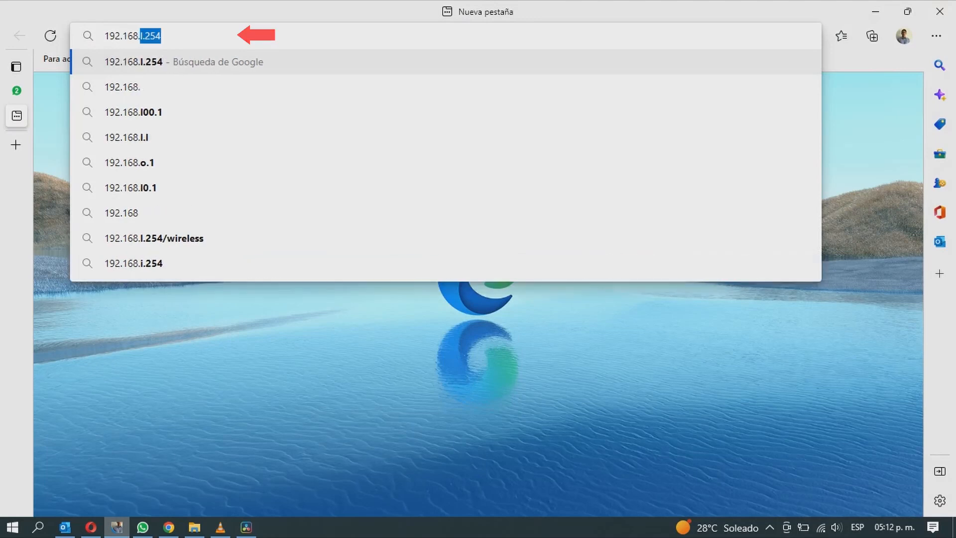
type("192.168.4.1")
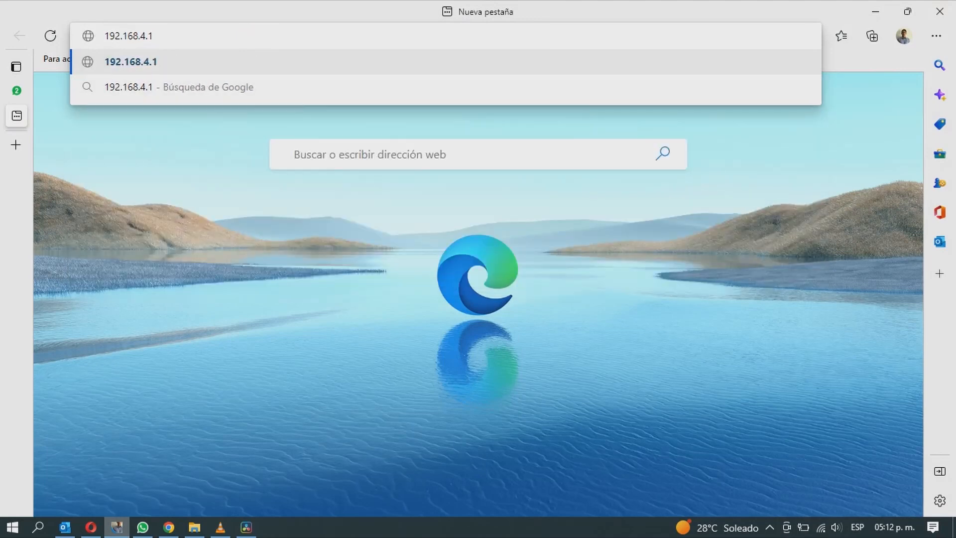
left_click(128, 60)
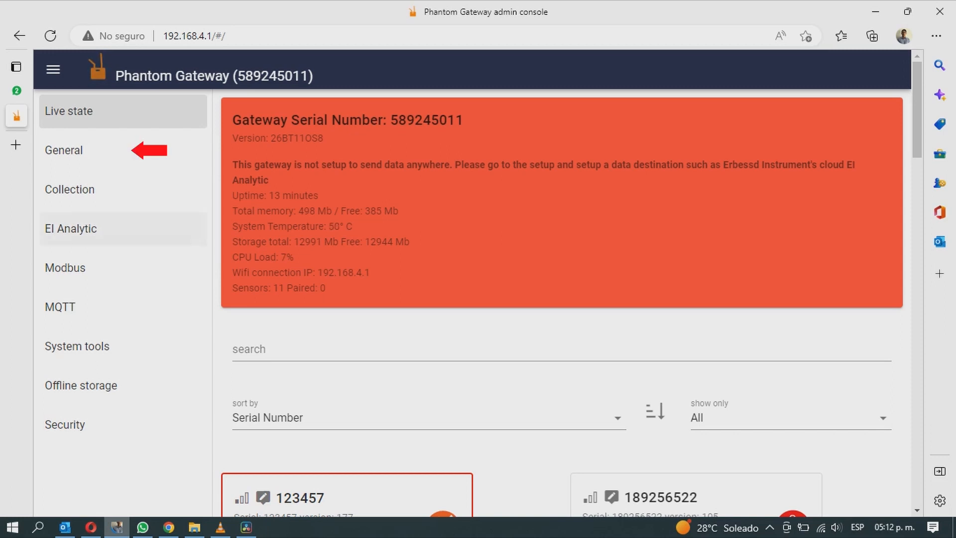
Enable WiFi in the gateway's General settings and scan for nearby networks.
left_click(64, 151)
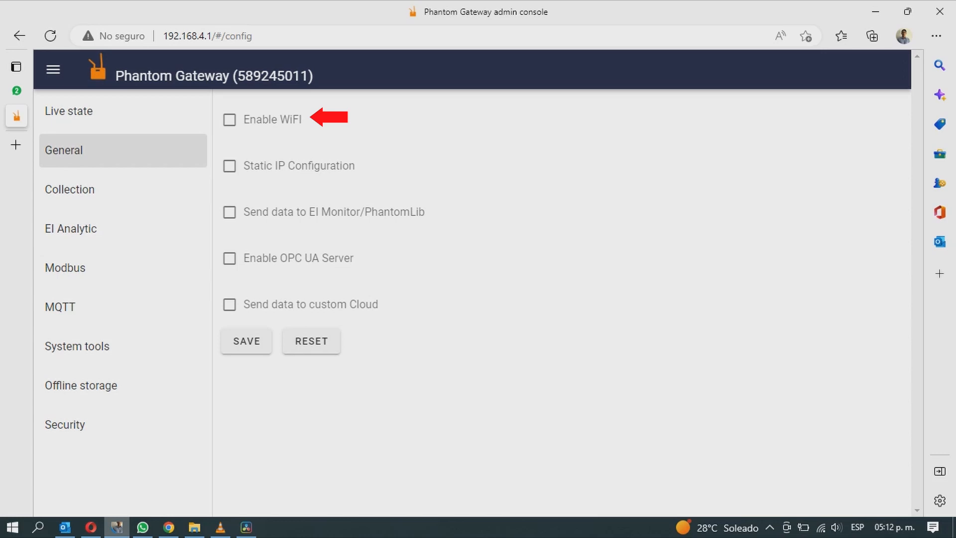
left_click(229, 119)
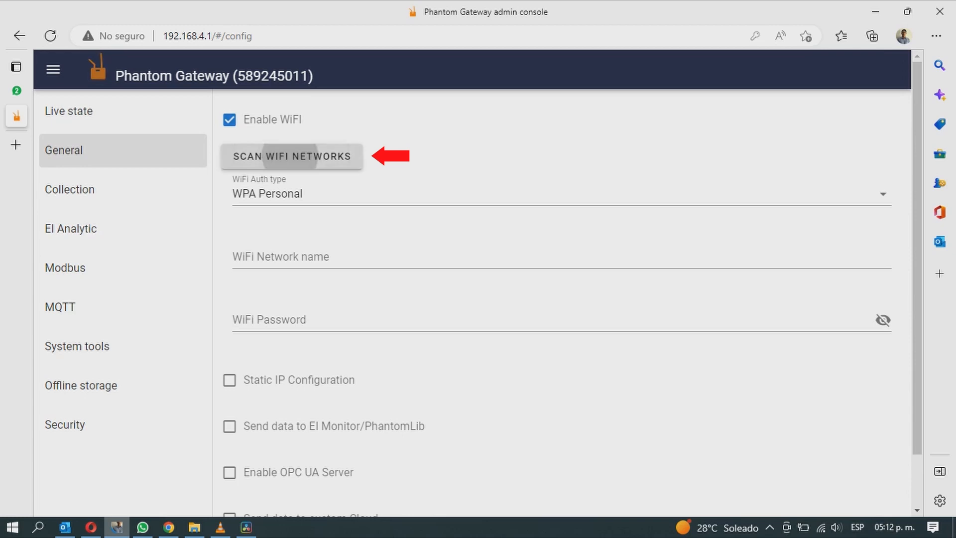
left_click(292, 156)
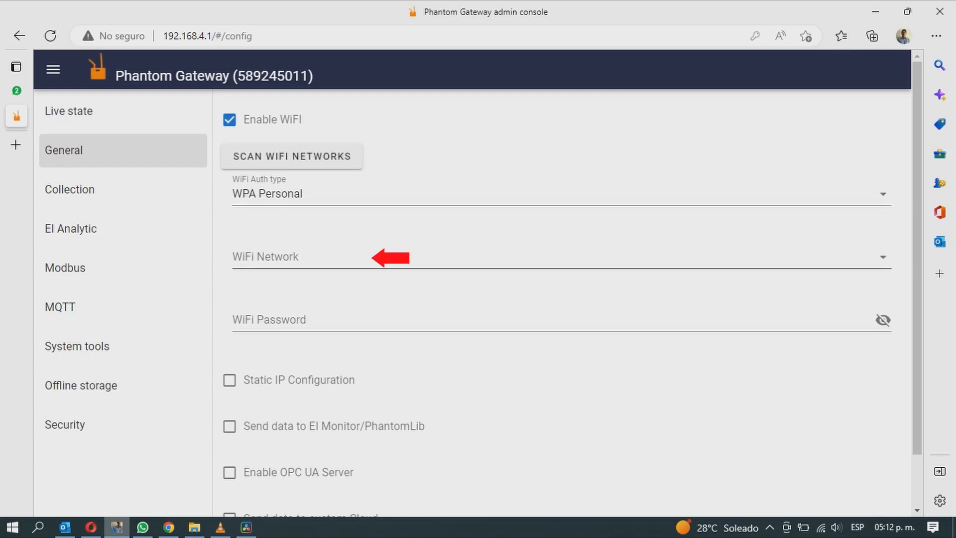
Select the Soporte Tecnico network, enter its password and save so the gateway restarts.
left_click(549, 256)
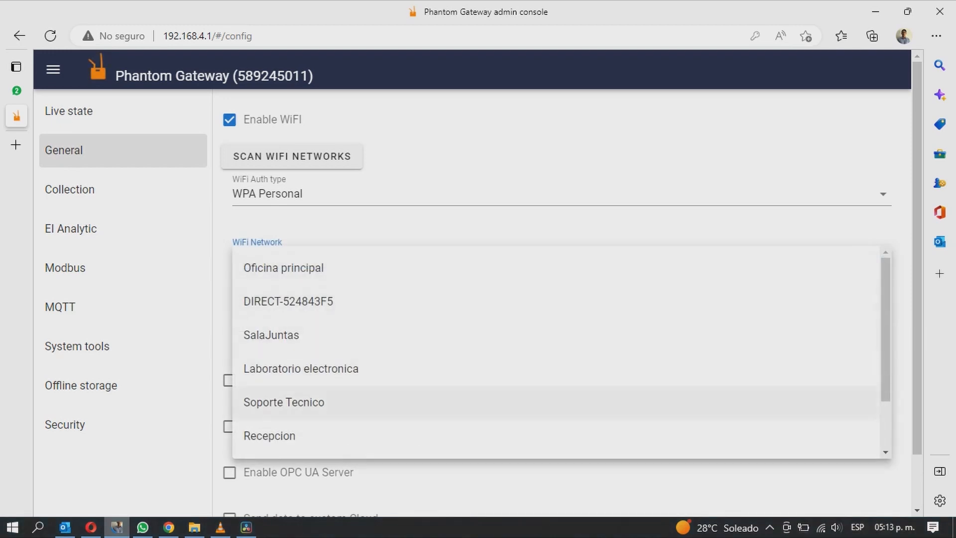
left_click(284, 401)
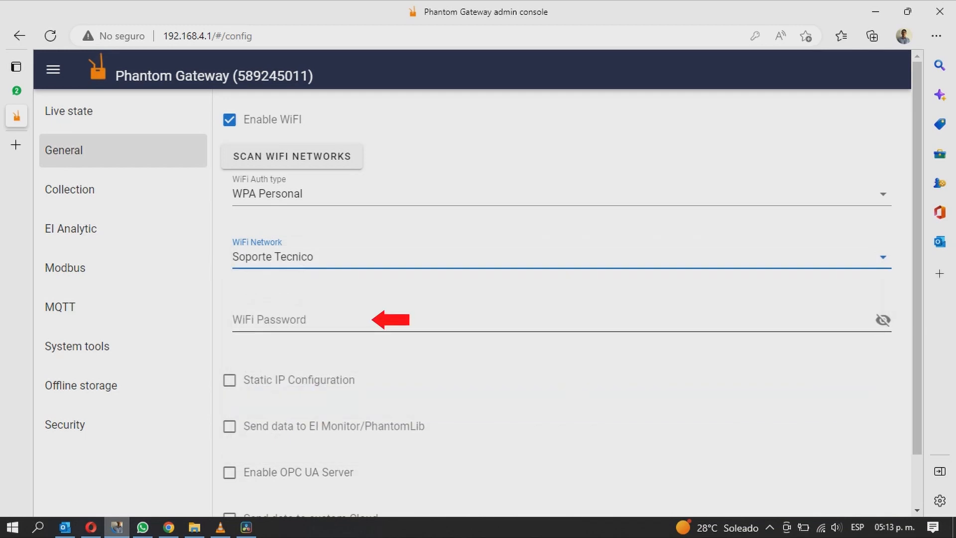
left_click(427, 320)
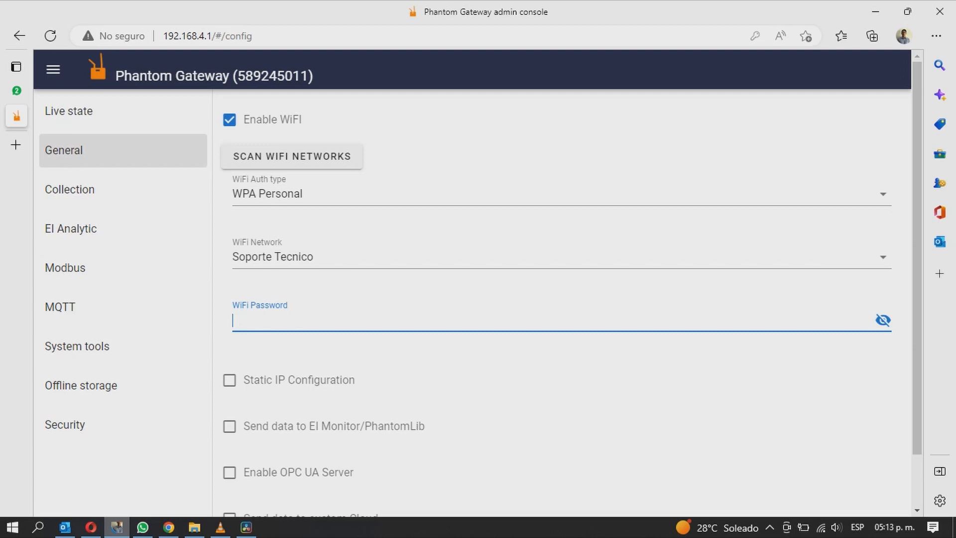
type("•••")
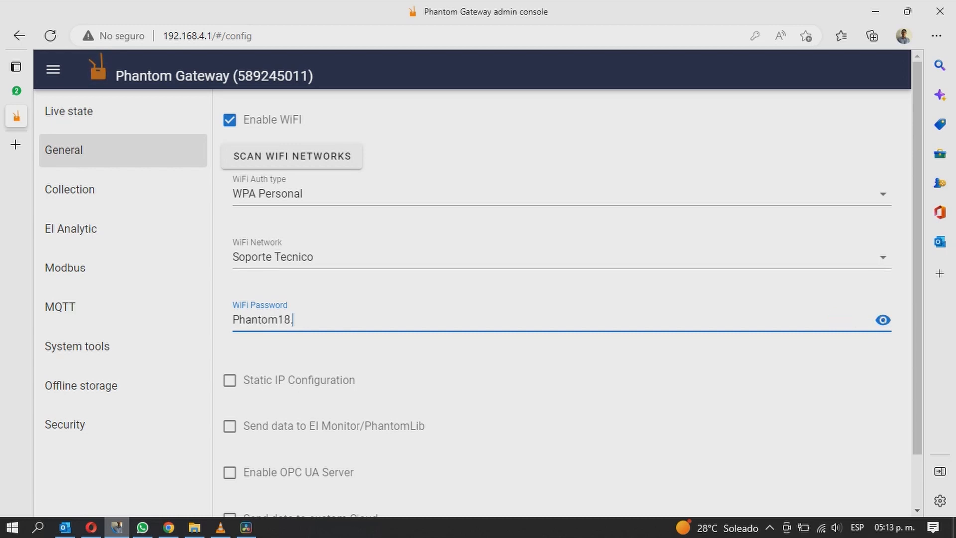
scroll("down", 3)
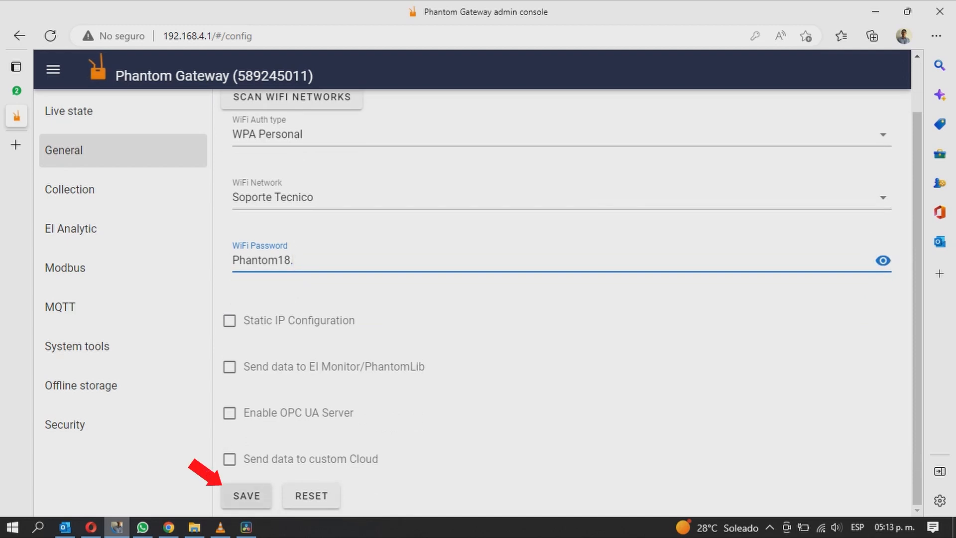
left_click(292, 260)
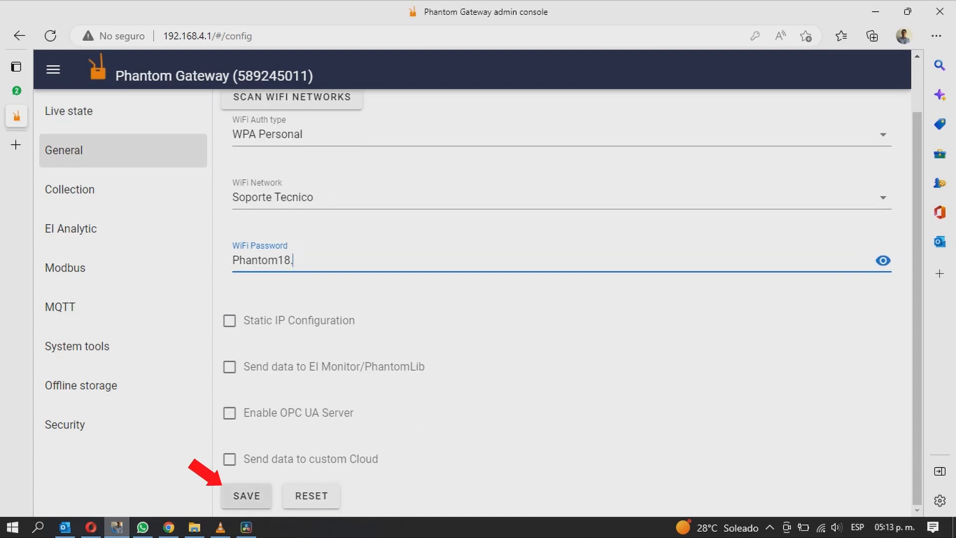
left_click(247, 495)
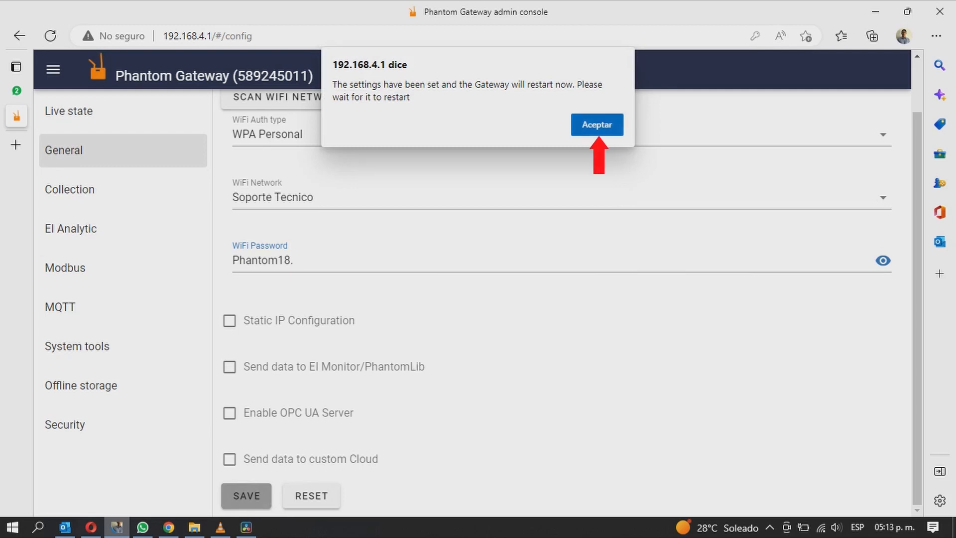
Acknowledge the restart, join Soporte Tecnico in Windows and reopen the console at 192.168.100.54.
left_click(597, 124)
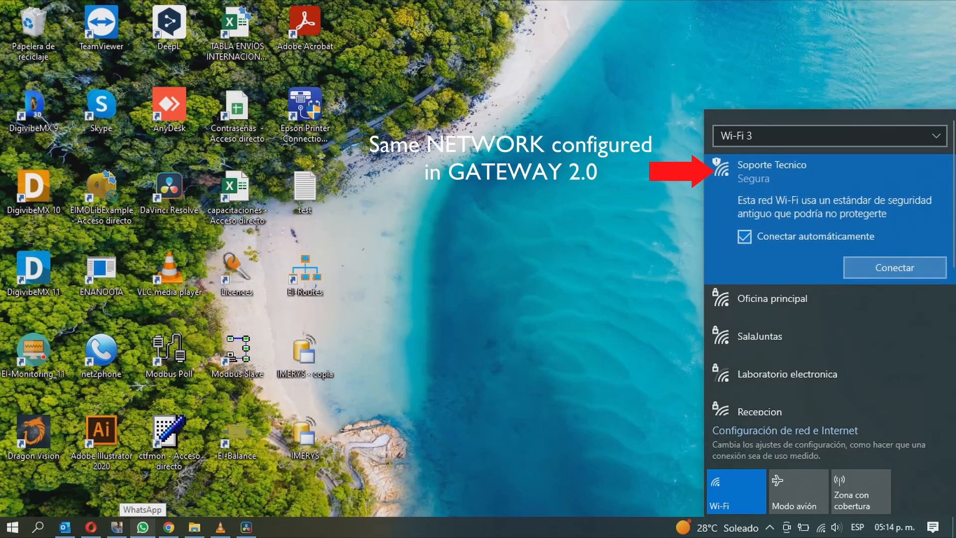
left_click(895, 267)
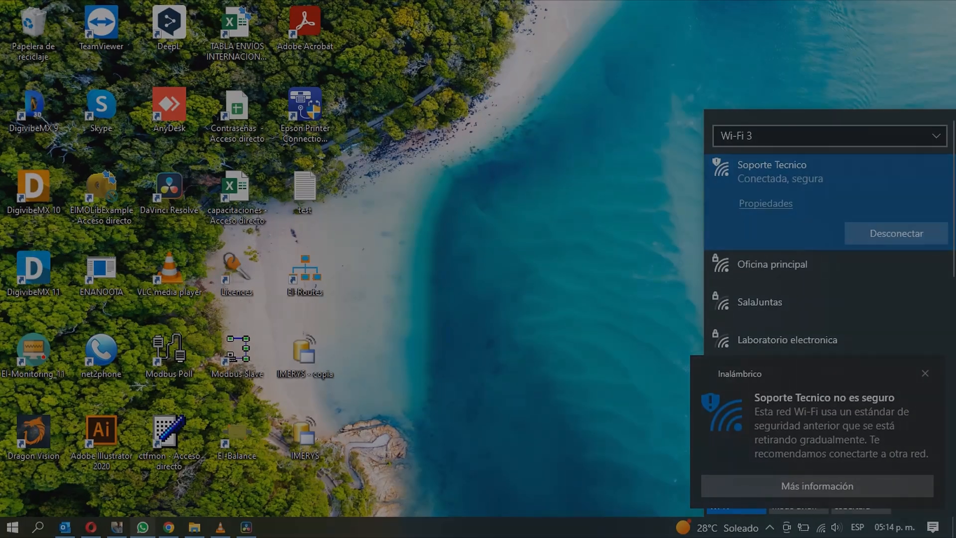
left_click(115, 527)
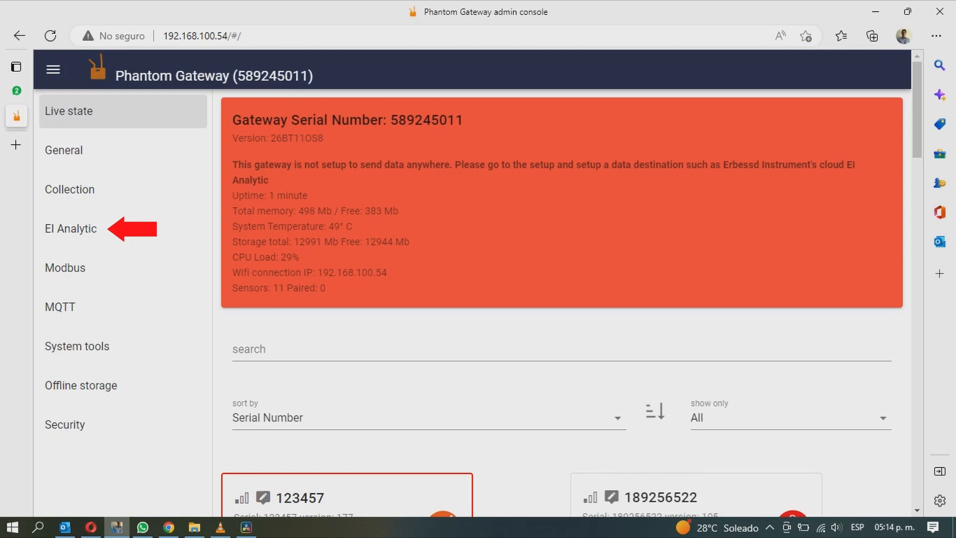
Enable Connect to EI Analytic in the gateway settings and switch to the EI Analytic login page.
left_click(71, 229)
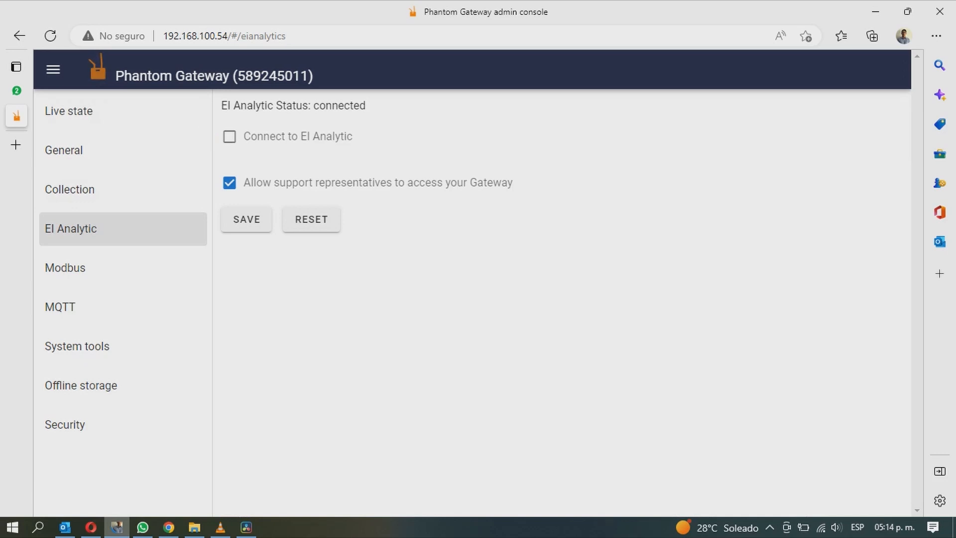
left_click(229, 136)
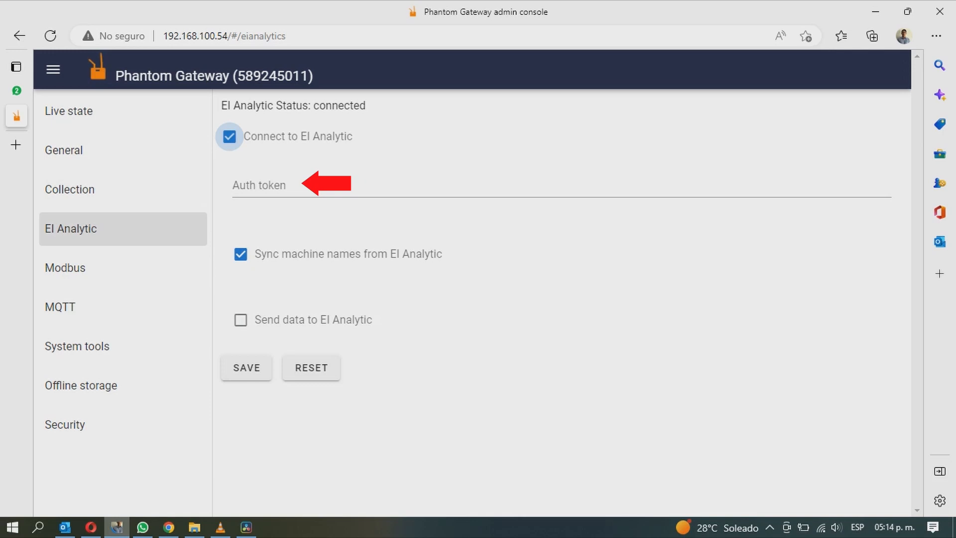
left_click(427, 186)
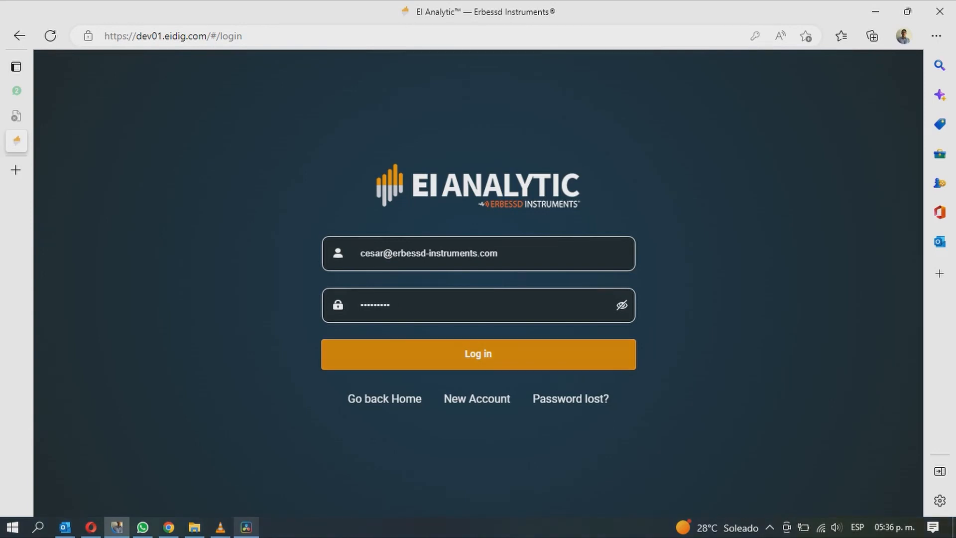
Sign in to EI Analytic, dismiss the expired database warning and start adding a gateway under Database > Phantom Gateways.
left_click(477, 354)
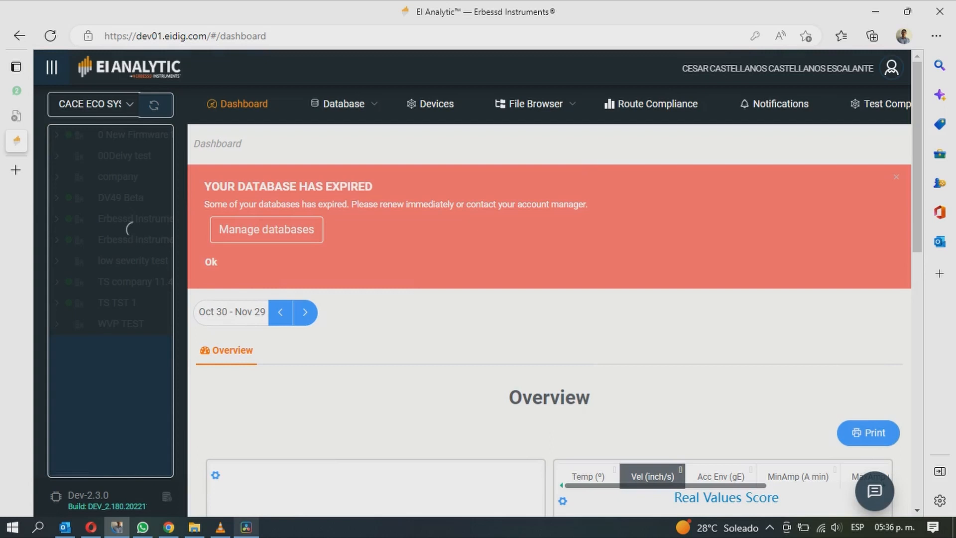
left_click(896, 177)
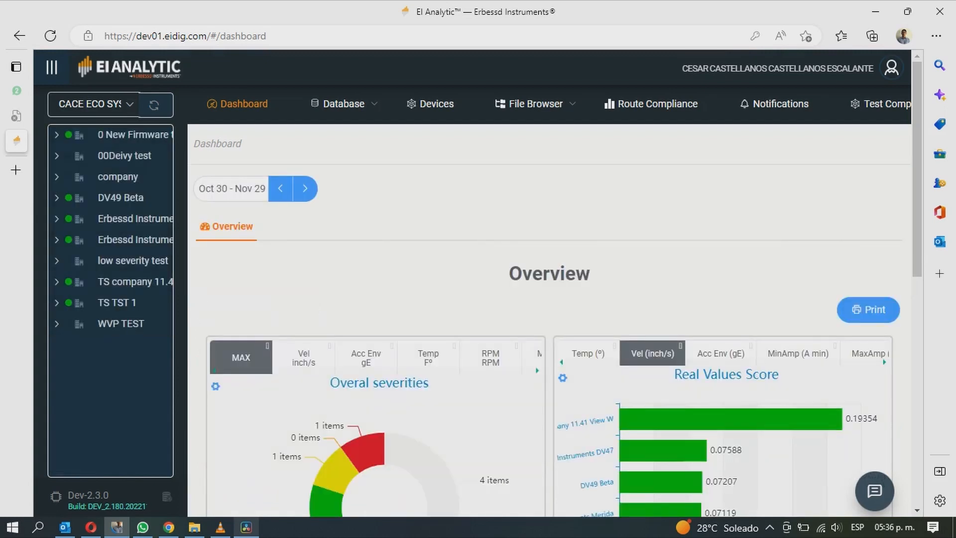
left_click(342, 104)
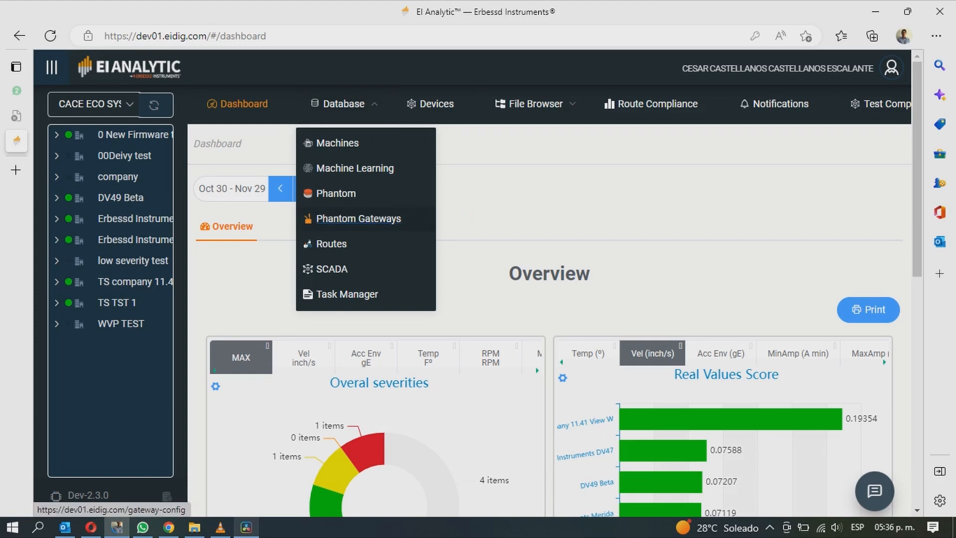
left_click(358, 218)
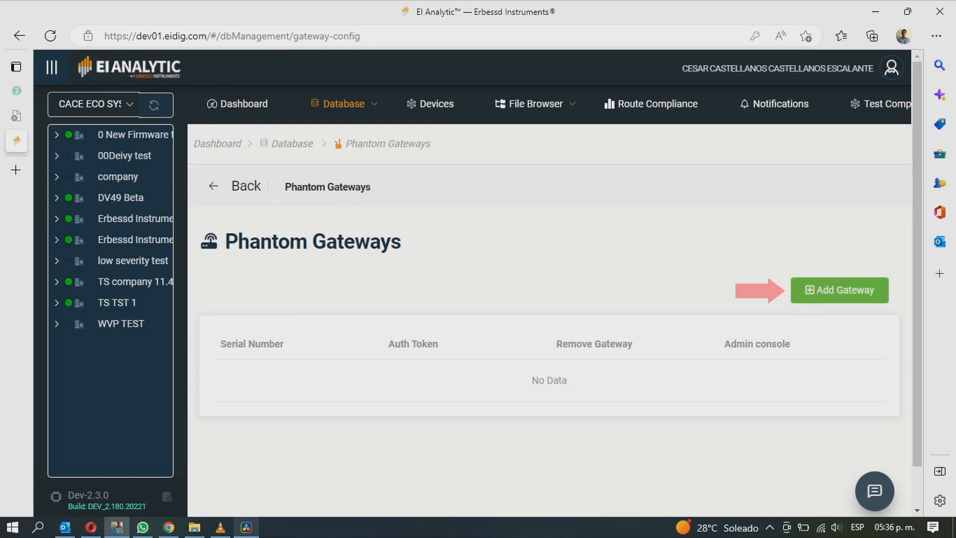
left_click(839, 289)
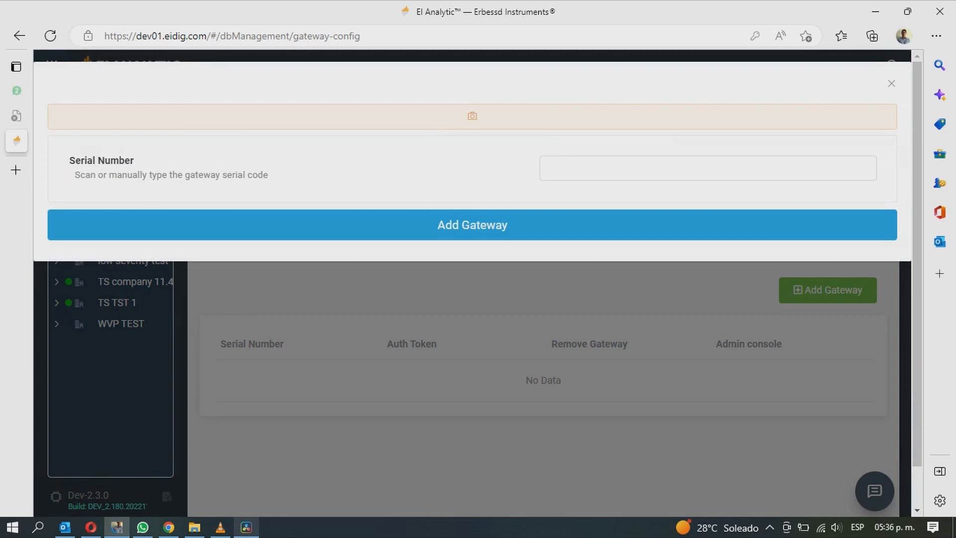
Register gateway serial 589245011 in EI Analytic and return to the console with its auth token.
left_click(707, 167)
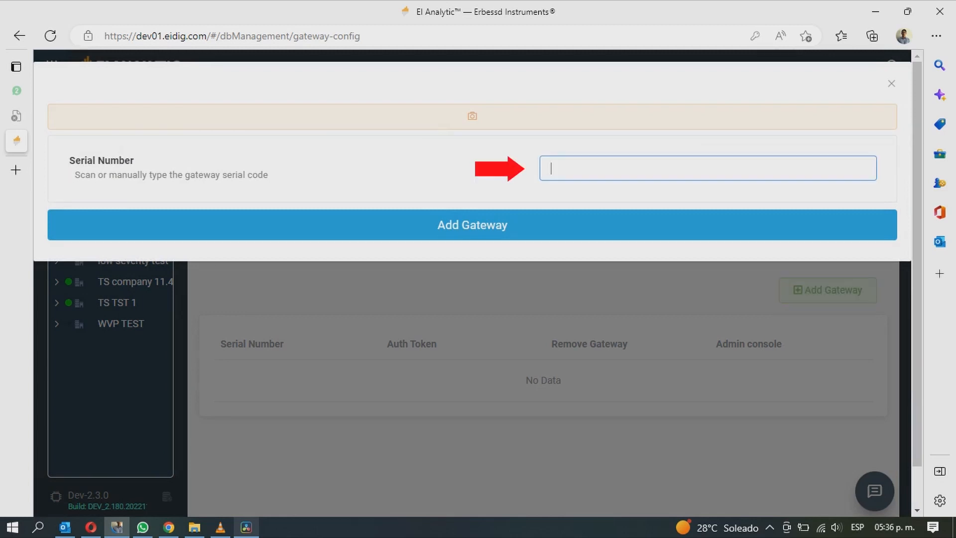
type("589245011")
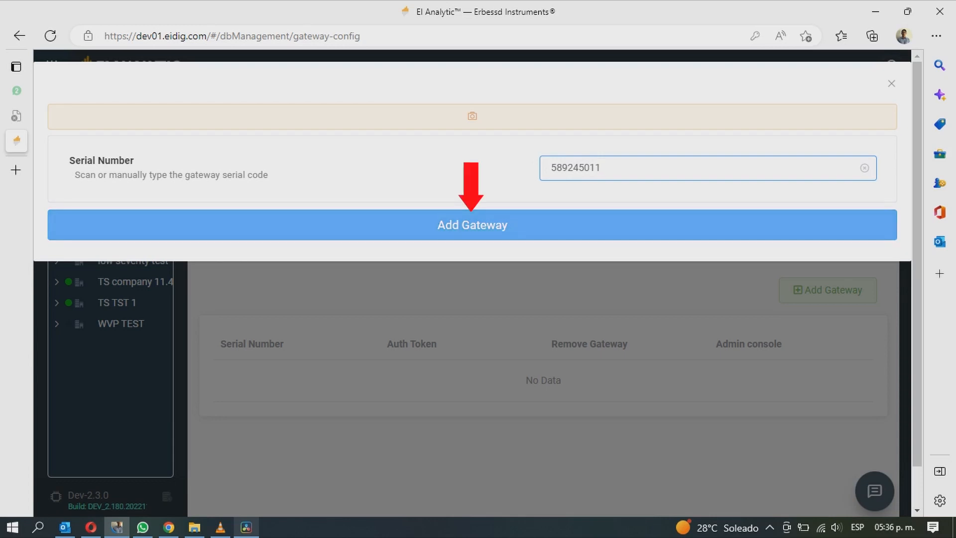
left_click(472, 224)
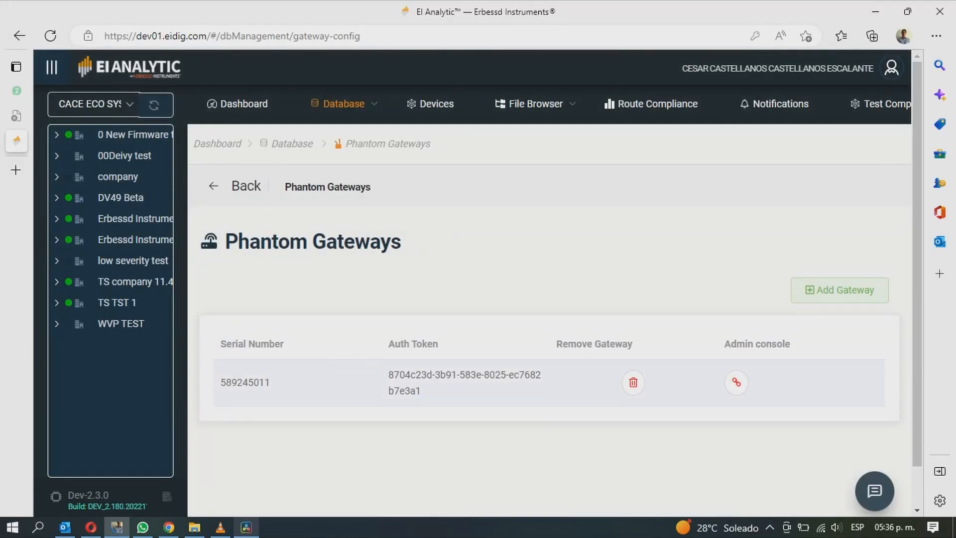
left_click(735, 382)
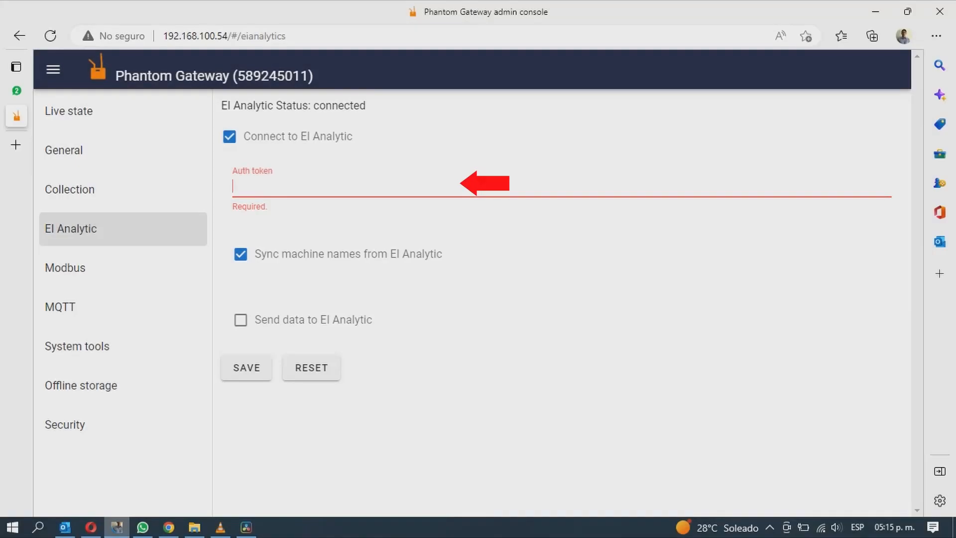
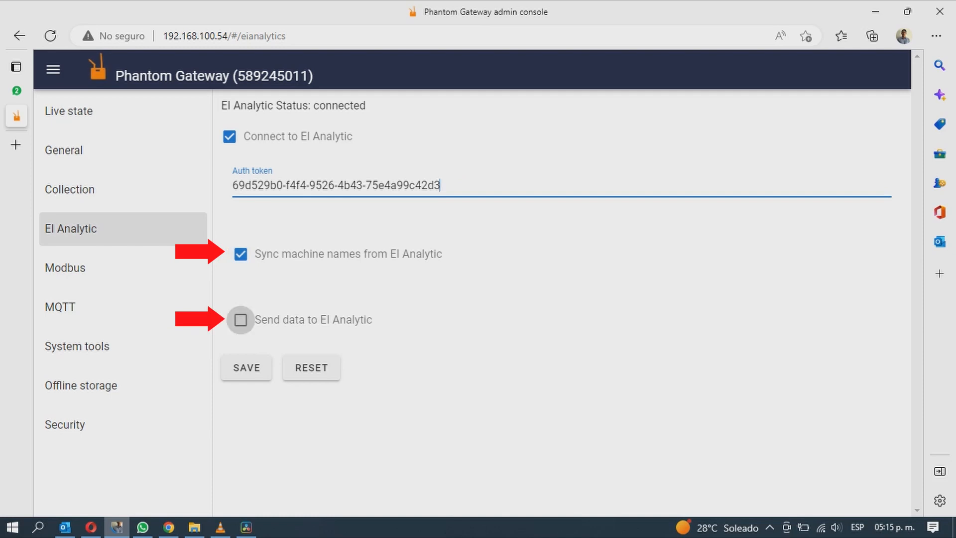
left_click(241, 320)
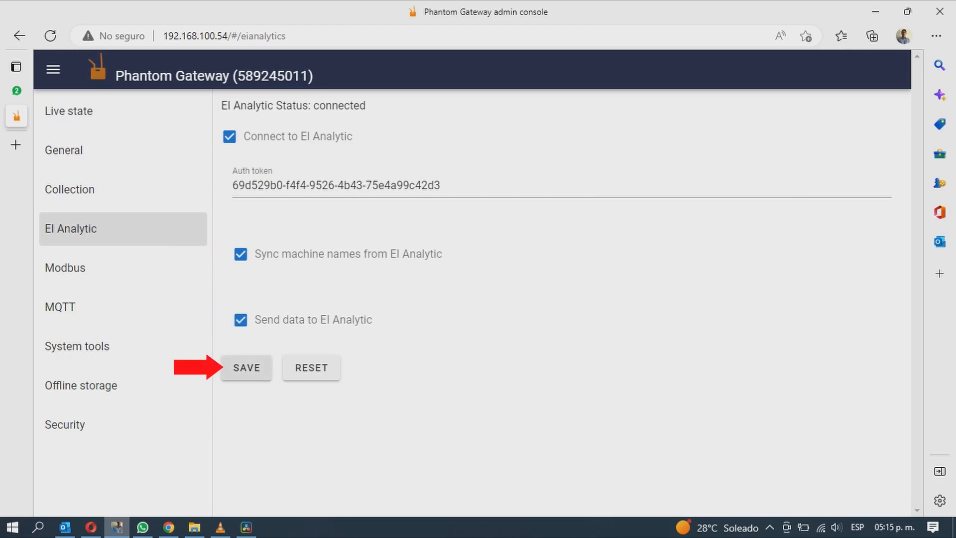
left_click(246, 368)
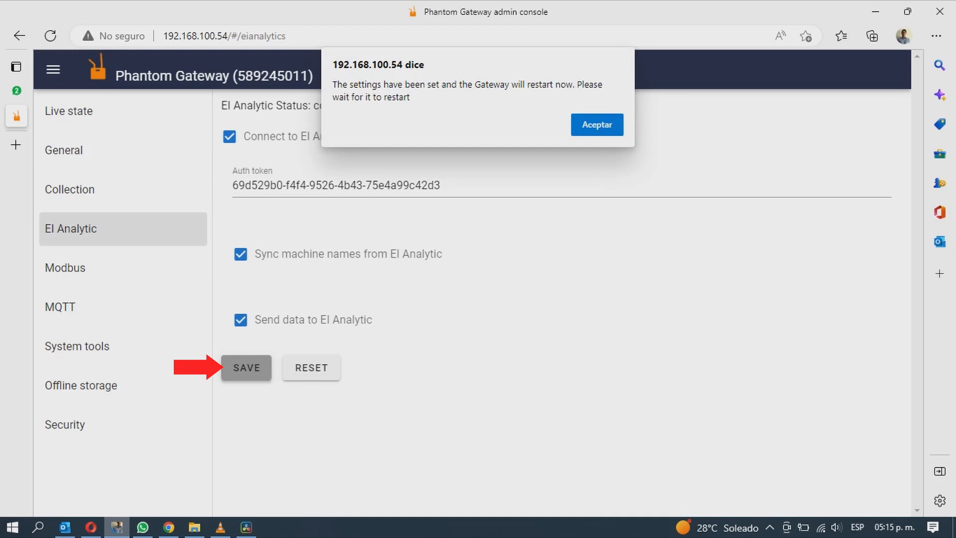
left_click(596, 124)
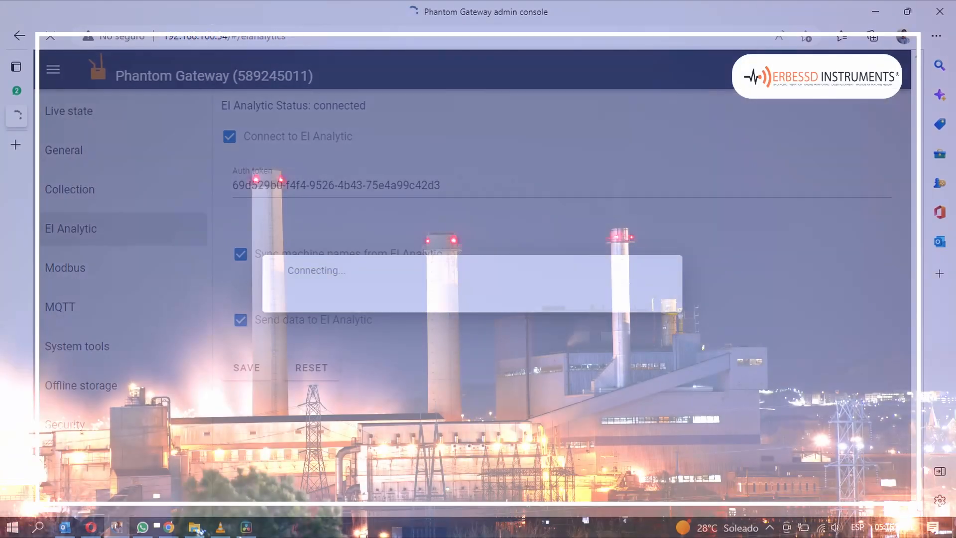